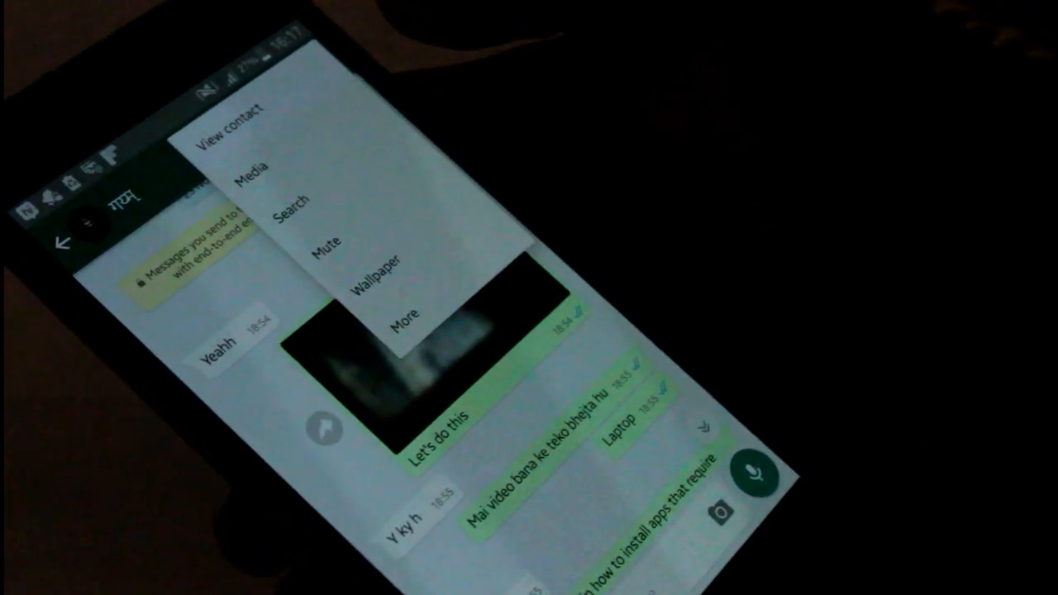
- Tap More in the chat's overflow menu to list Block, Clear chat, Email chat and Add shortcut
click(405, 316)
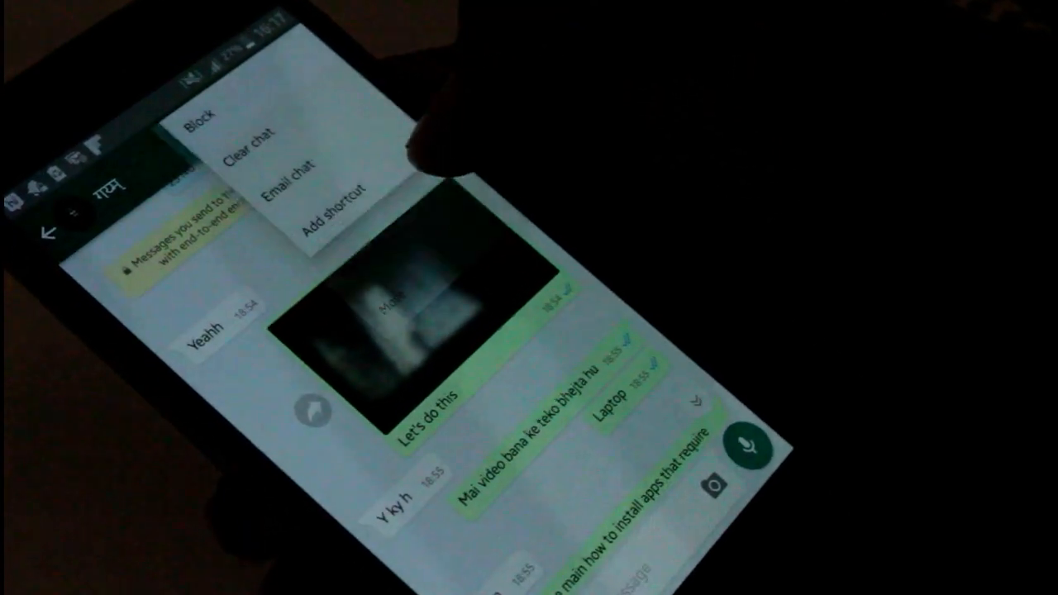